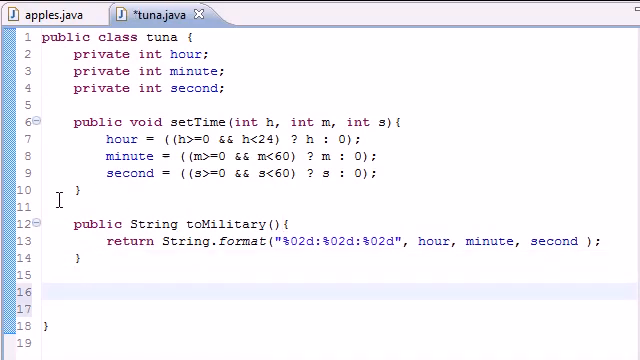
Step: Declare public String toString() with an opening brace so Eclipse adds the closing one
type("ouyb")
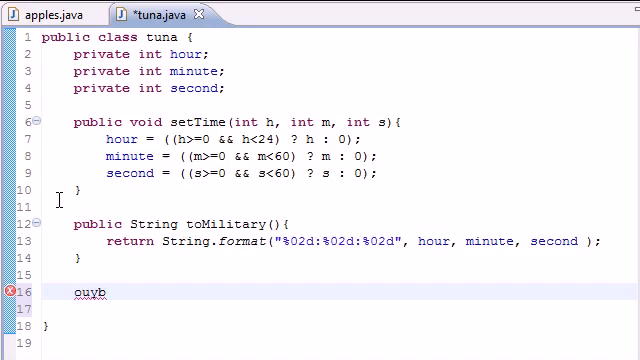
key("BackSpace")
type("public Strin")
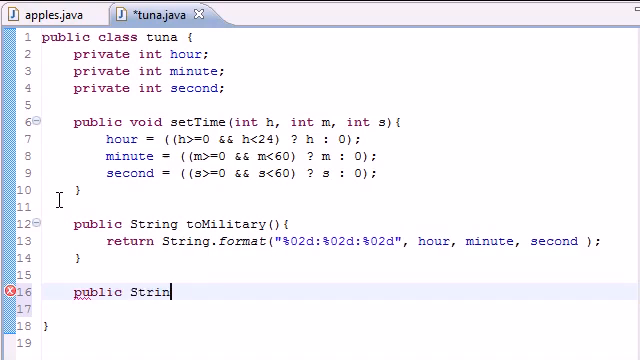
type("g")
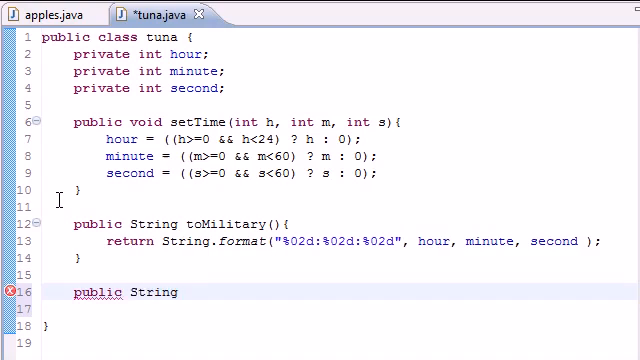
type("toString")
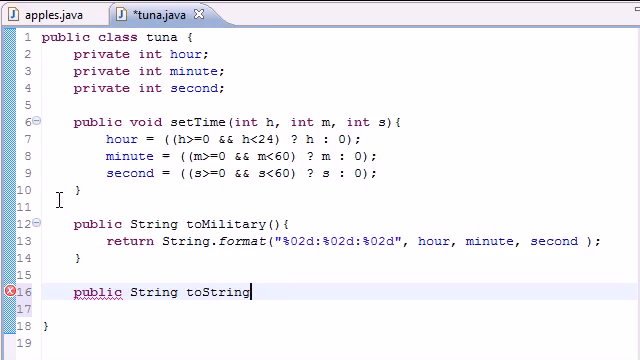
type("()")
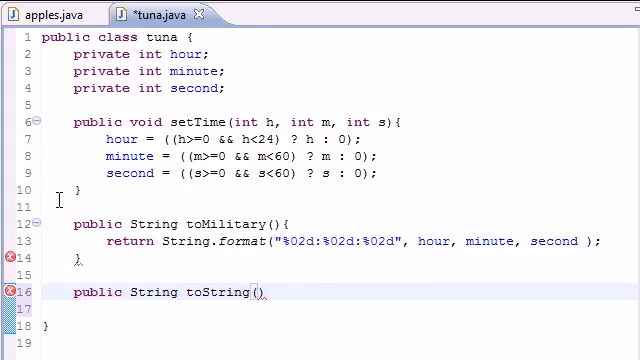
type("{")
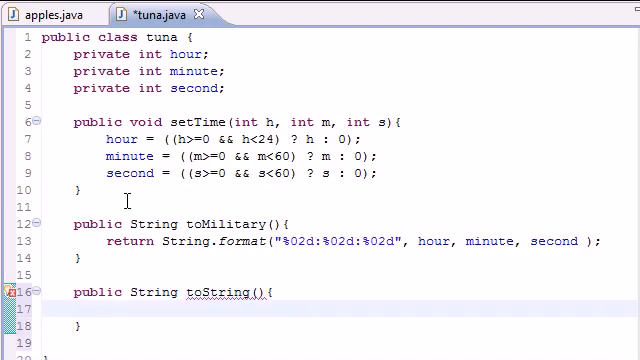
mouse_move(230, 308)
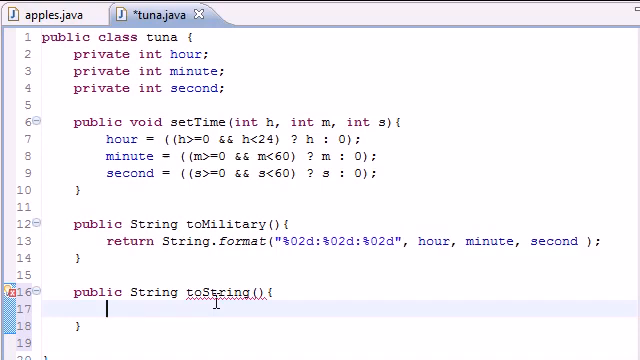
Step: Begin toString's body with return String.format("")
type("return")
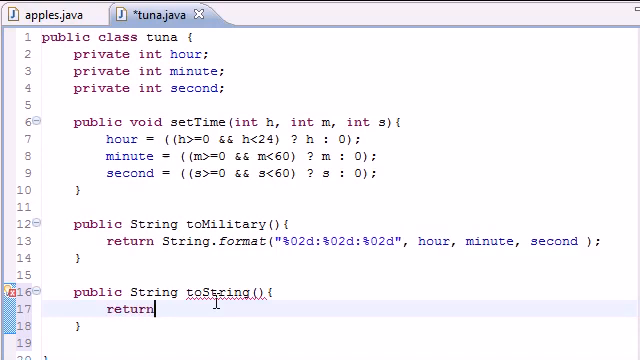
type("St")
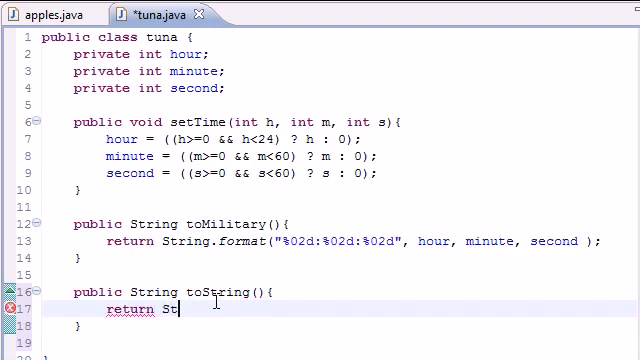
type("ring")
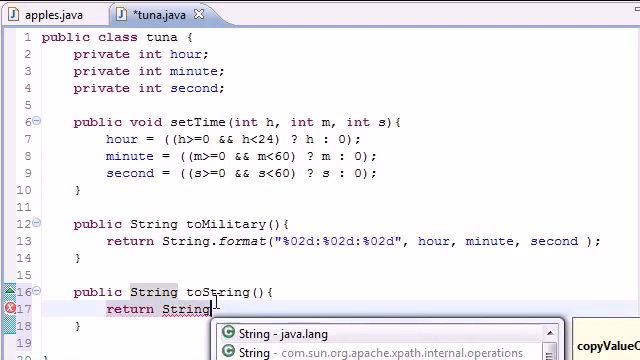
type(".for")
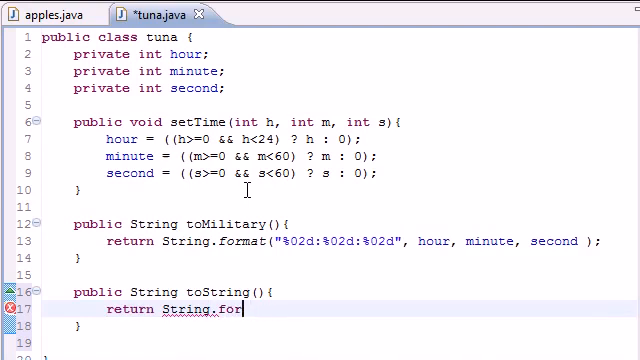
type("mat();")
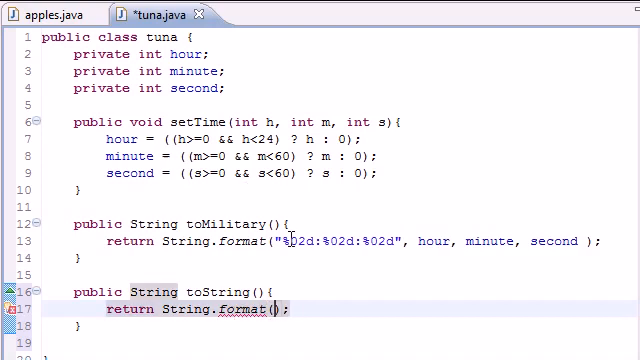
type("\"")
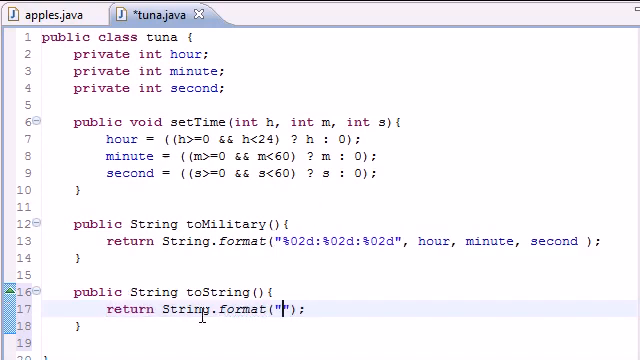
mouse_move(316, 310)
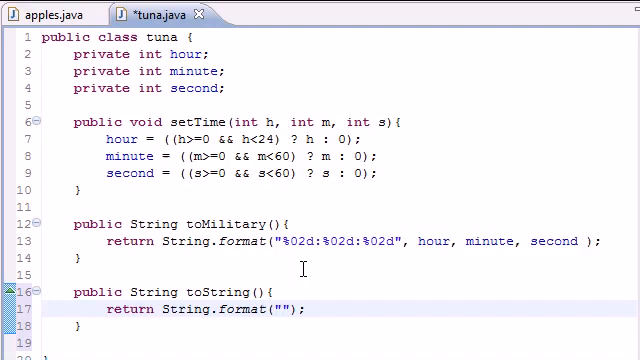
Step: Write the format pattern "%d:%02d:%02d %s" inside the quotes
type("%d")
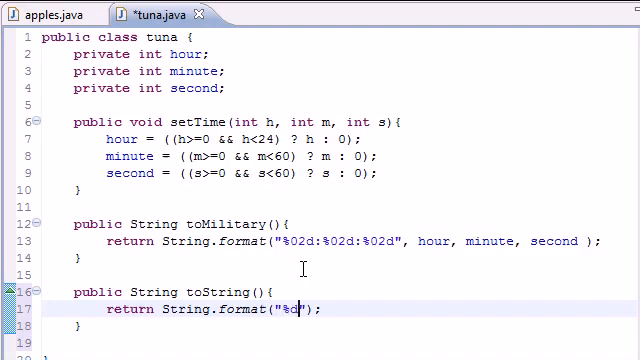
type(":")
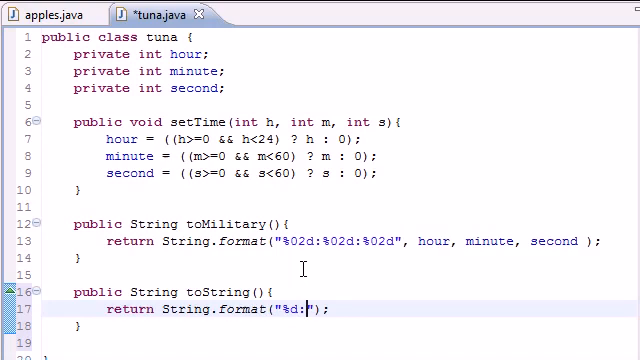
type("%0")
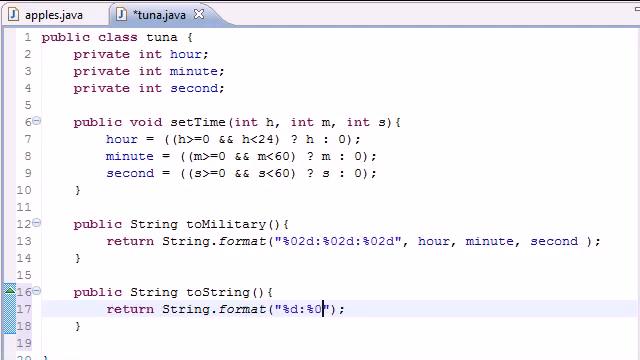
type("2d")
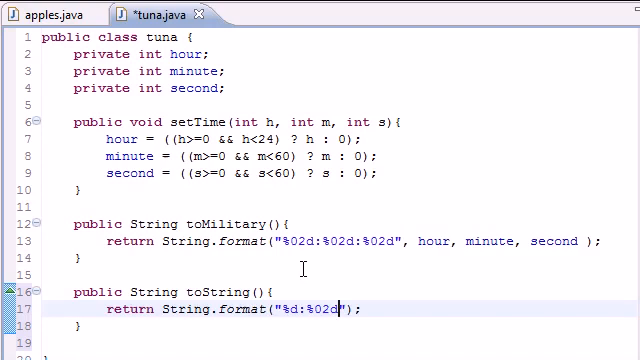
type(":")
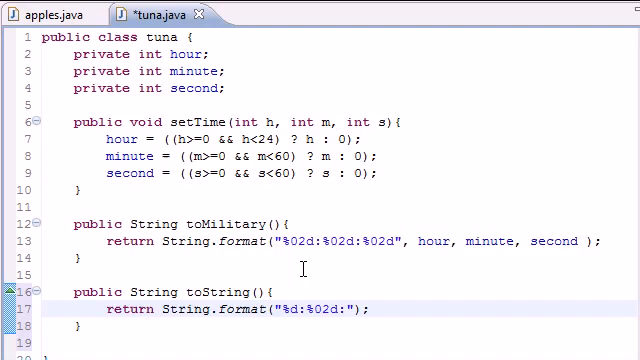
type("%02d")
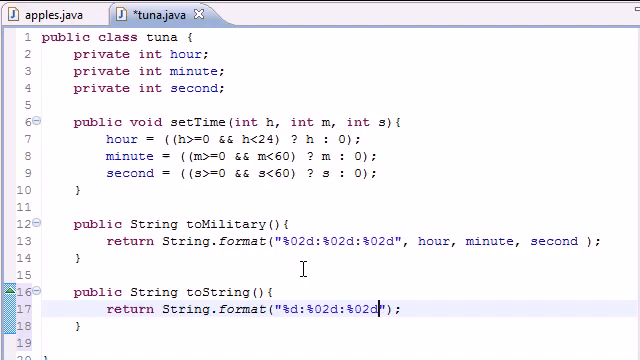
type("%s")
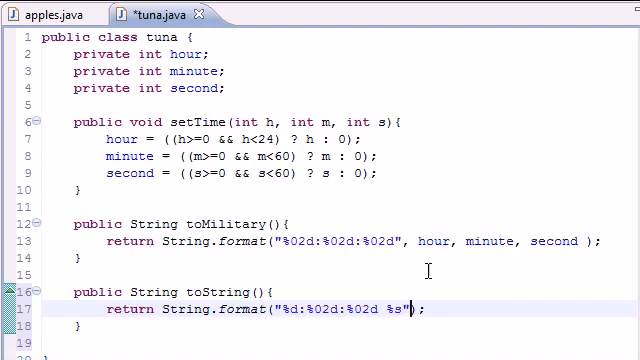
Step: Add the arguments: hour converted via (hour==0||hour==12)?12:hour%12, minute, second, and hour < 12 ? "AM" : "PM"
type(", (")
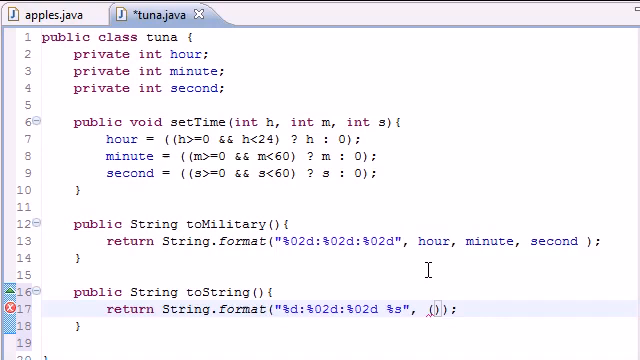
type("(")
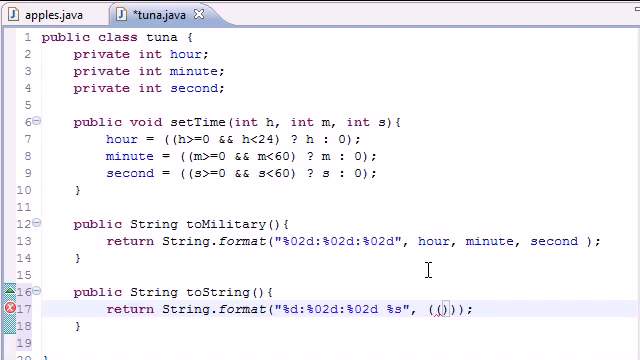
type("hour")
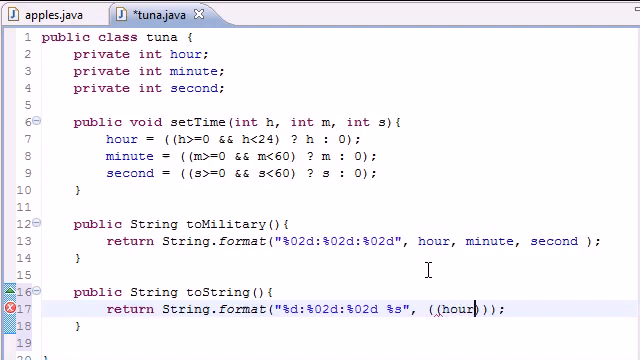
type("==")
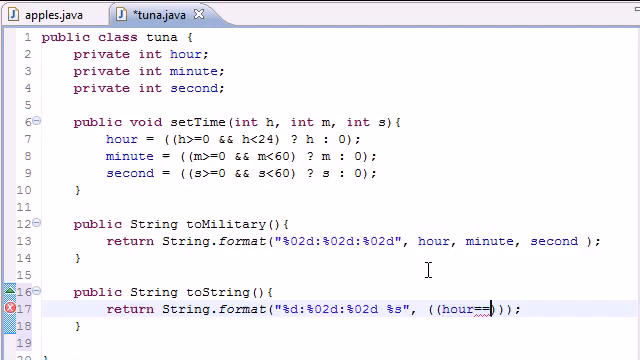
type("0||")
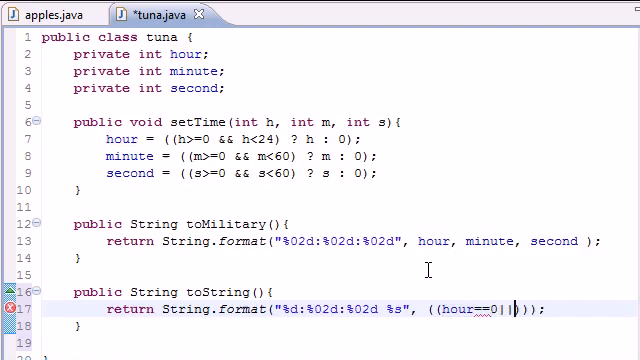
type("hour==12")
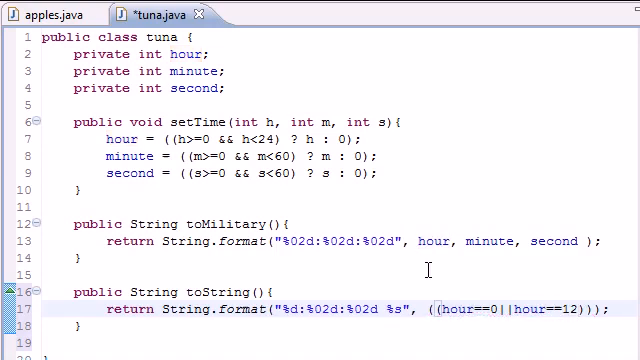
type("?12:hour%")
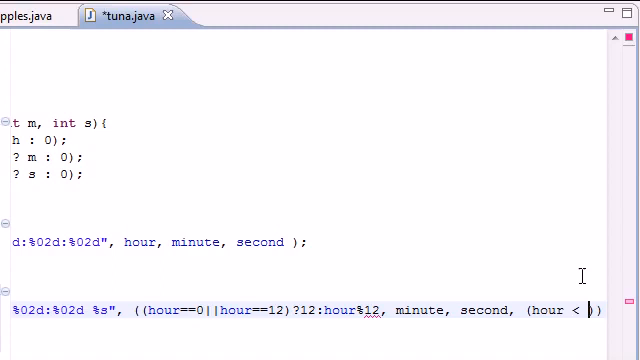
type("12? \"AM\": \"PM")
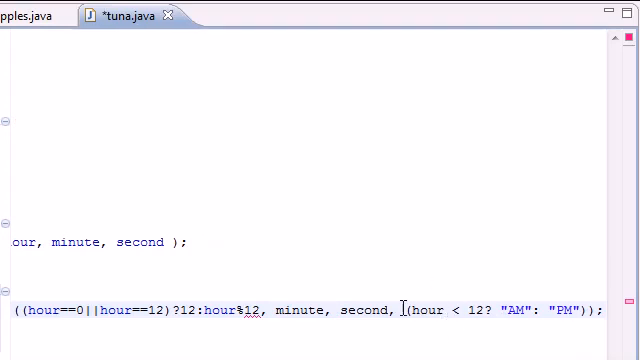
scroll("up", 3)
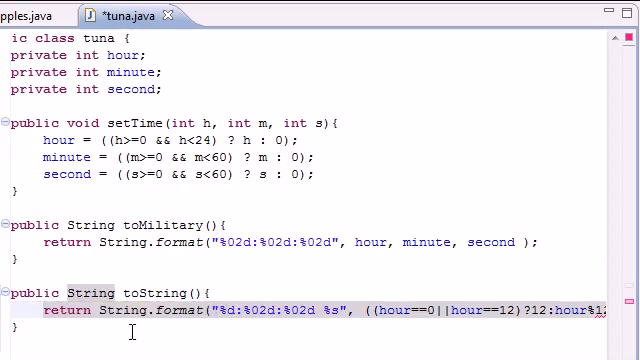
mouse_move(360, 312)
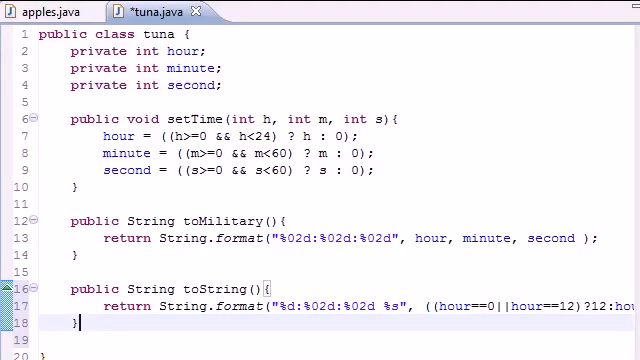
Step: Add System.out.println(tunaObject.toString()); below the toMilitary print in apples' main
left_click(40, 12)
type("System.out.println(tunaObject.toString());")
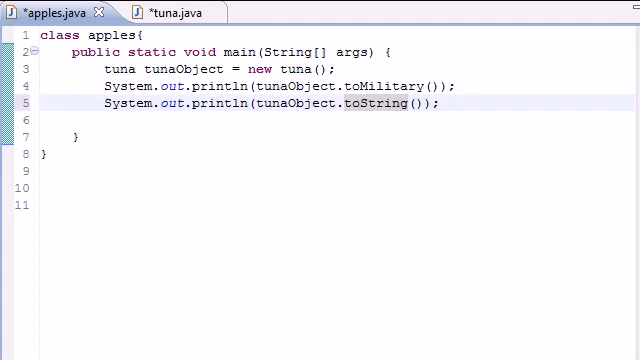
Step: Run apples, confirm 00:00:00 and 12:00:00 AM in the console, then start a new line under the prints
key("ctrl+s")
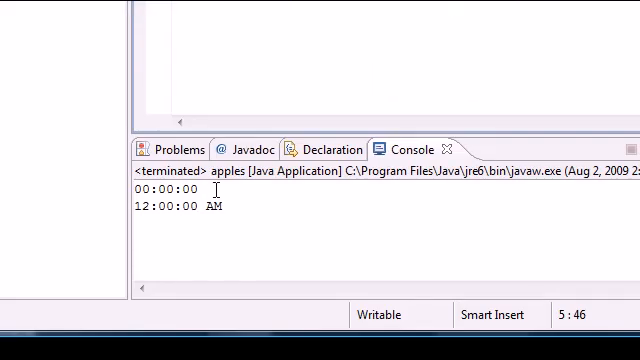
double_click(176, 206)
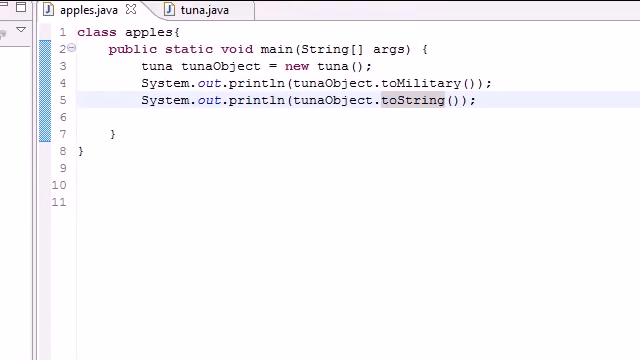
left_click(190, 12)
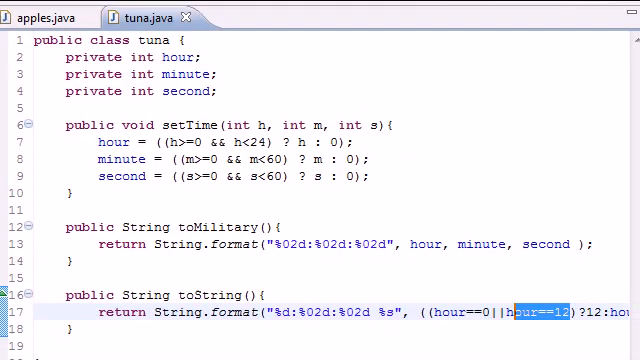
left_click(40, 14)
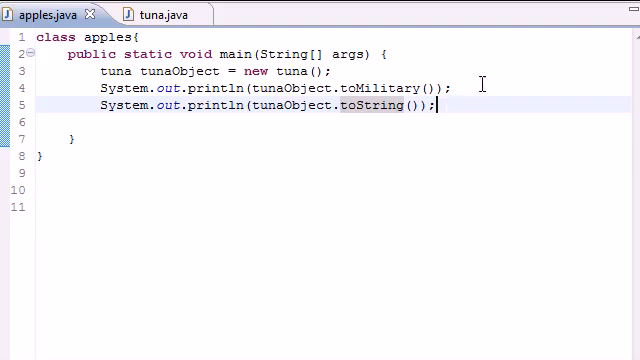
key("Return")
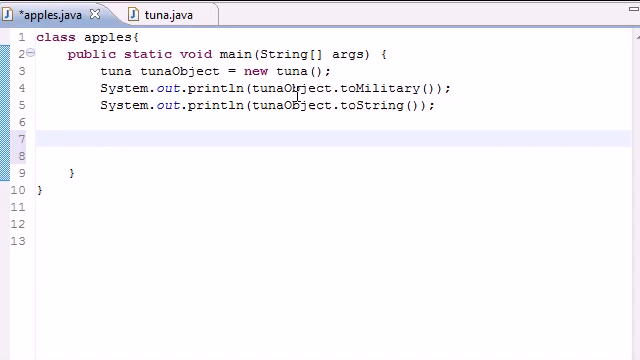
mouse_move(348, 116)
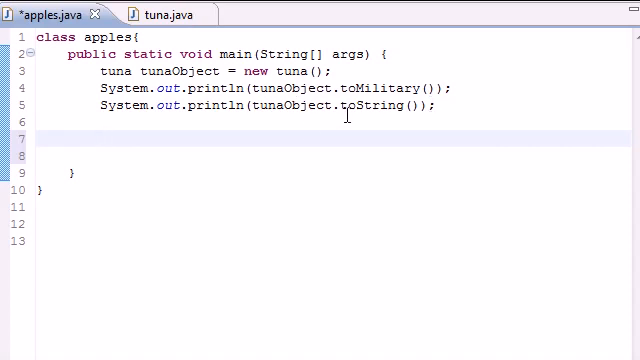
Step: Write tunaObject.setTime(13, 27, 6); and select the two println lines to copy beneath it
type("tuna.")
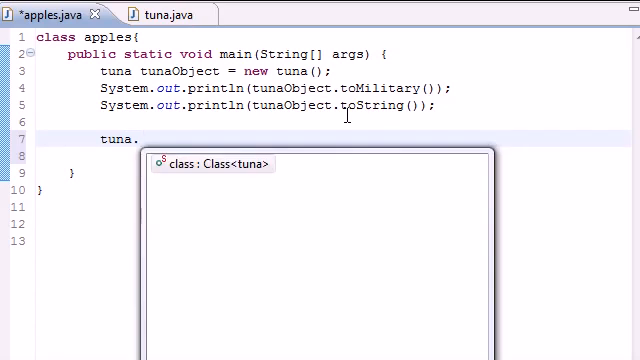
key("BackSpace")
type("Obj")
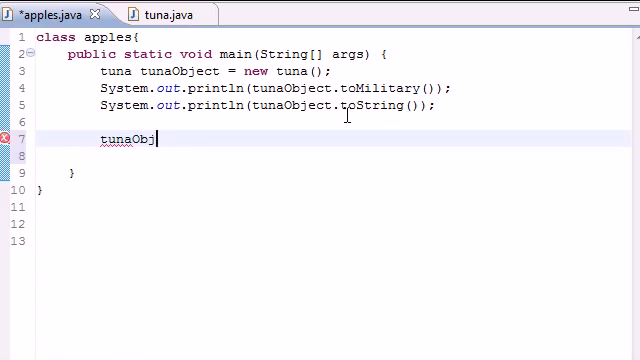
type("ect.setTime(h, m, s")
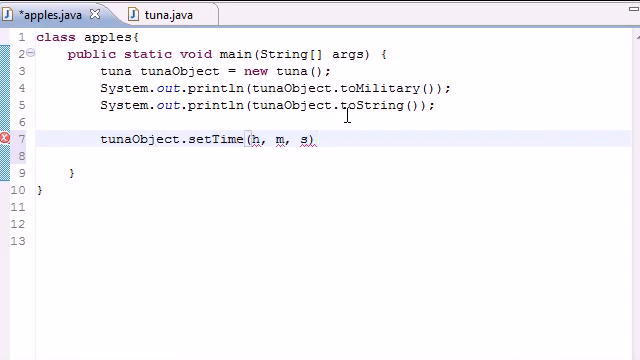
double_click(256, 140)
type("13")
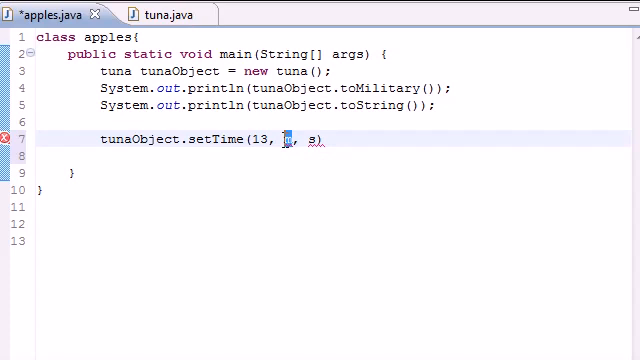
type("27")
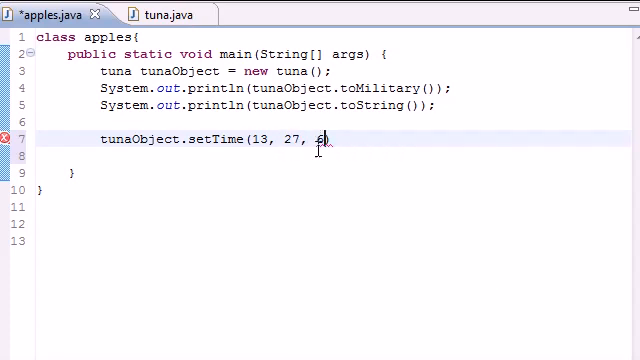
type(");")
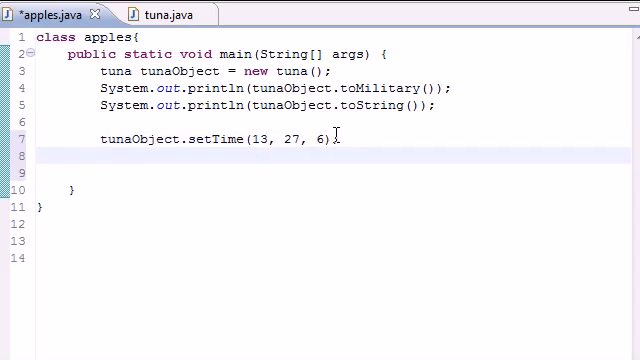
left_click_drag(96, 88, 438, 108)
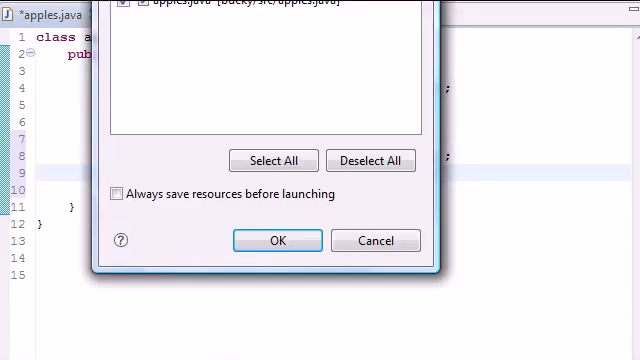
Step: Save and launch apples, confirming the console now also shows 13:27:06 and 1:27:06 PM
left_click(276, 240)
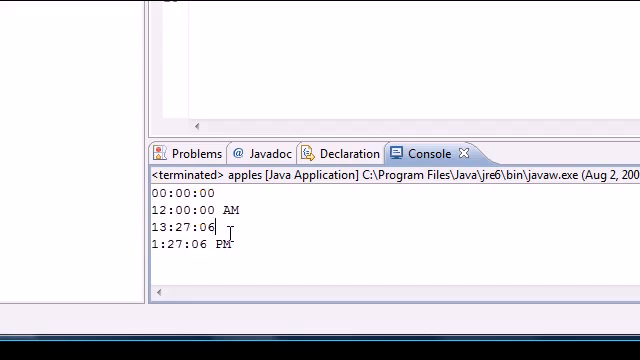
double_click(180, 228)
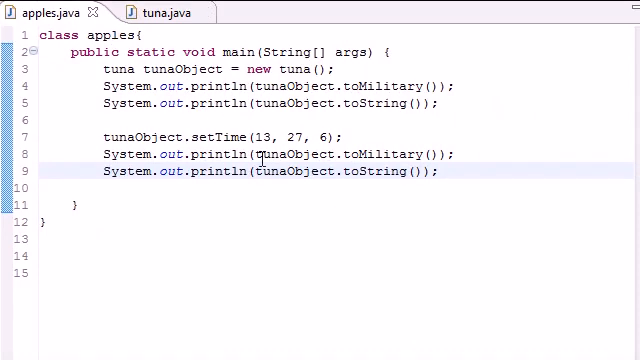
left_click_drag(100, 84, 450, 104)
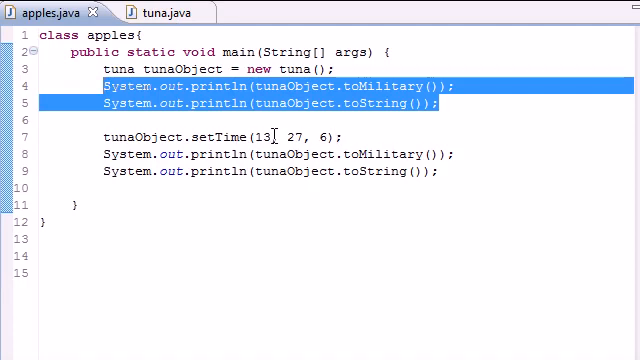
double_click(262, 136)
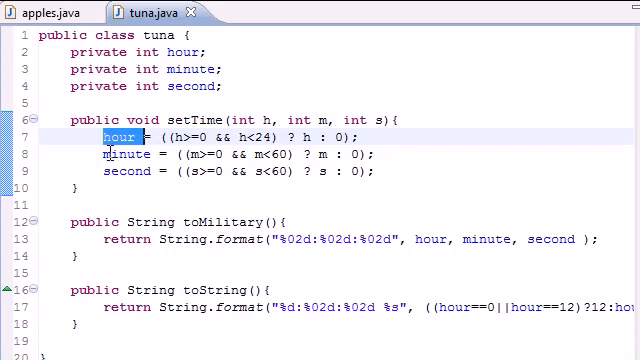
double_click(124, 156)
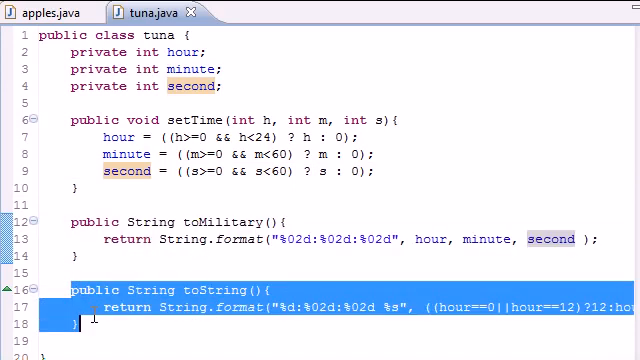
mouse_move(92, 12)
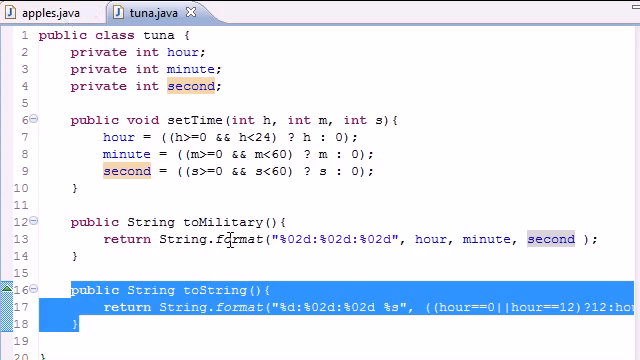
key("ctrl+a")
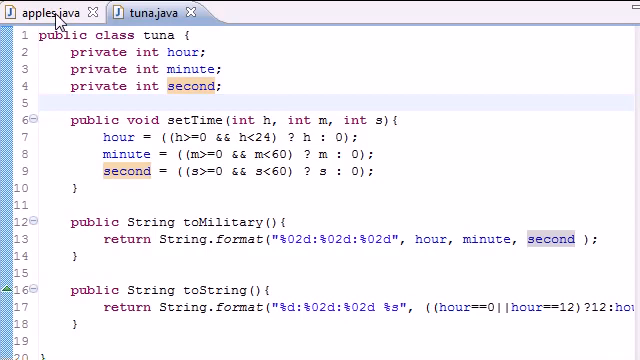
left_click(44, 12)
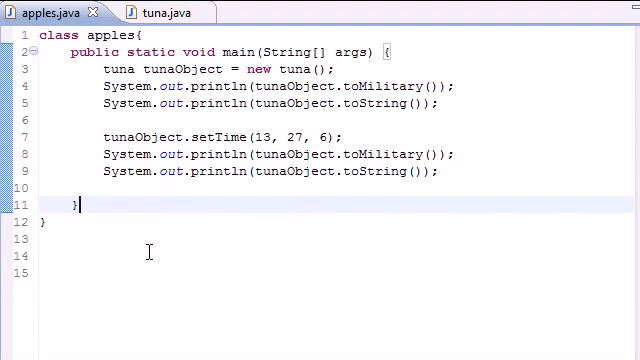
key("ctrl+a")
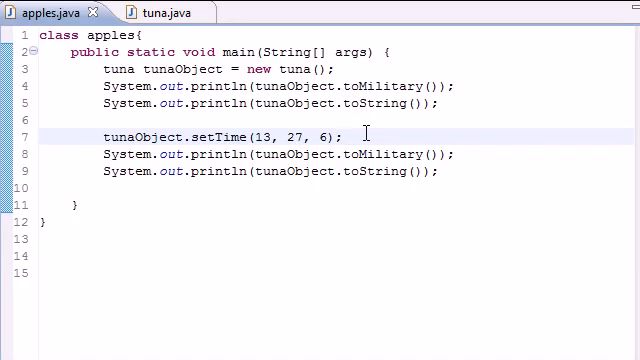
left_click(344, 136)
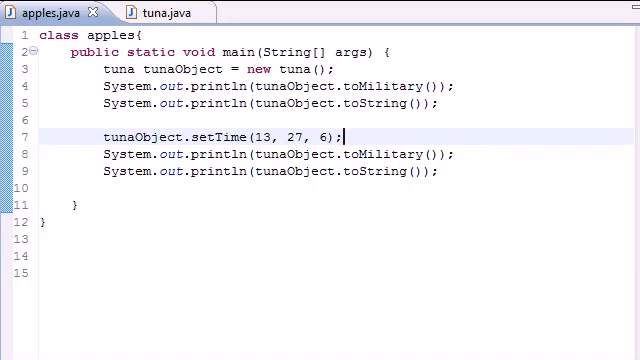